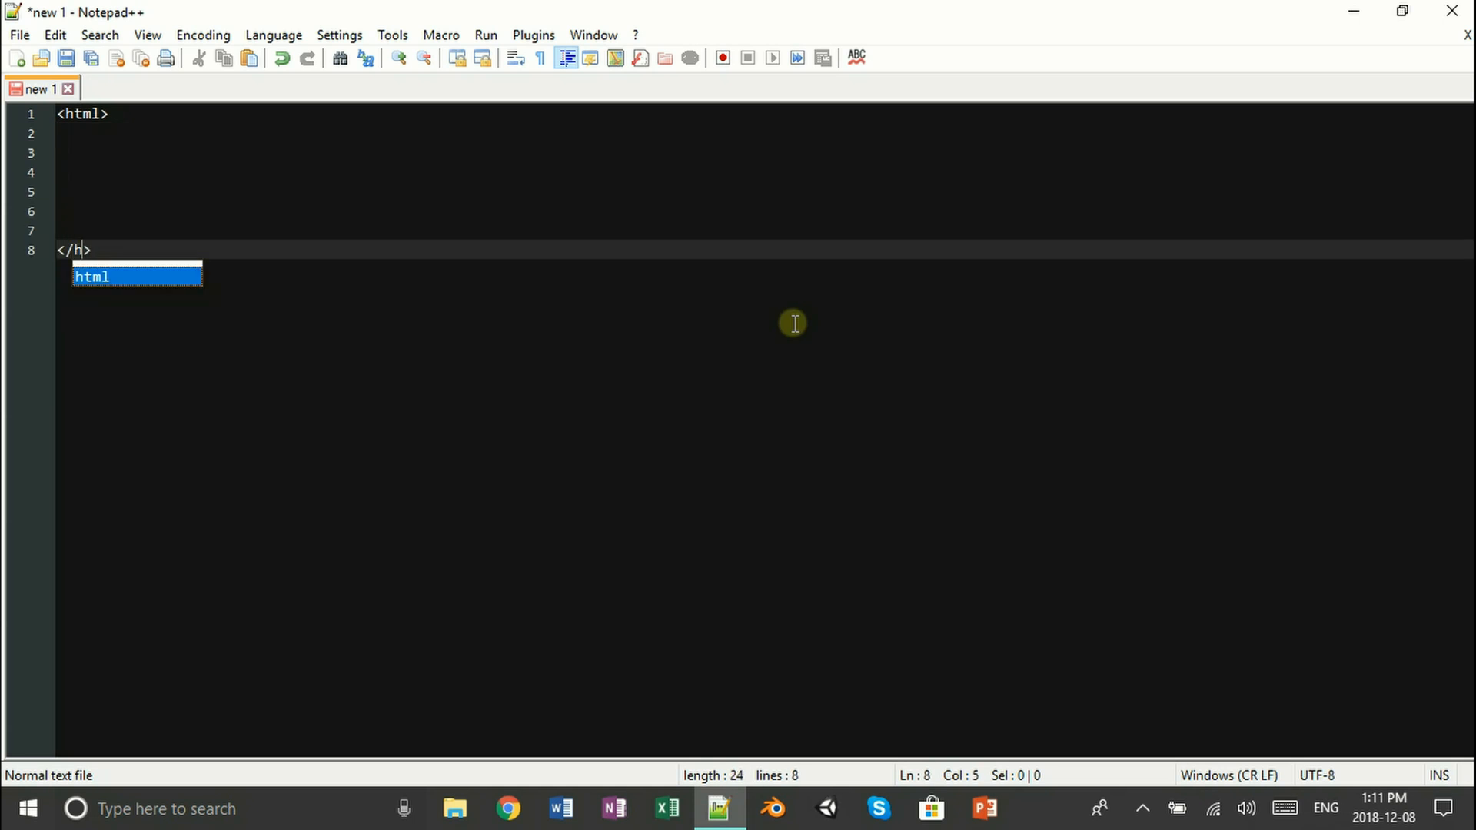
Step: Write the html/body/script skeleton and declare var x = [1,44,0.2,22]
text(<body>)
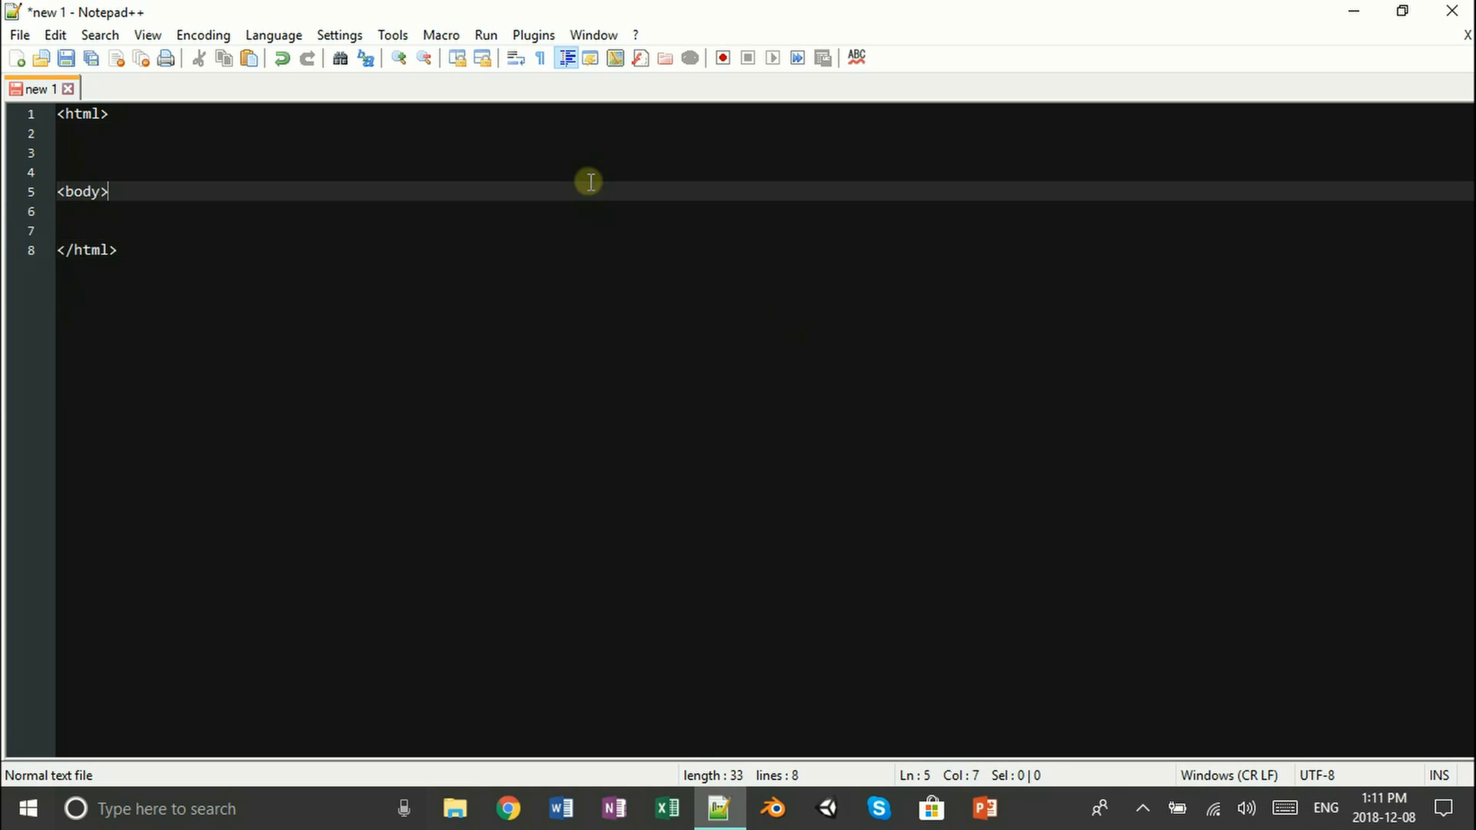
text(</body>)
text(<script>)
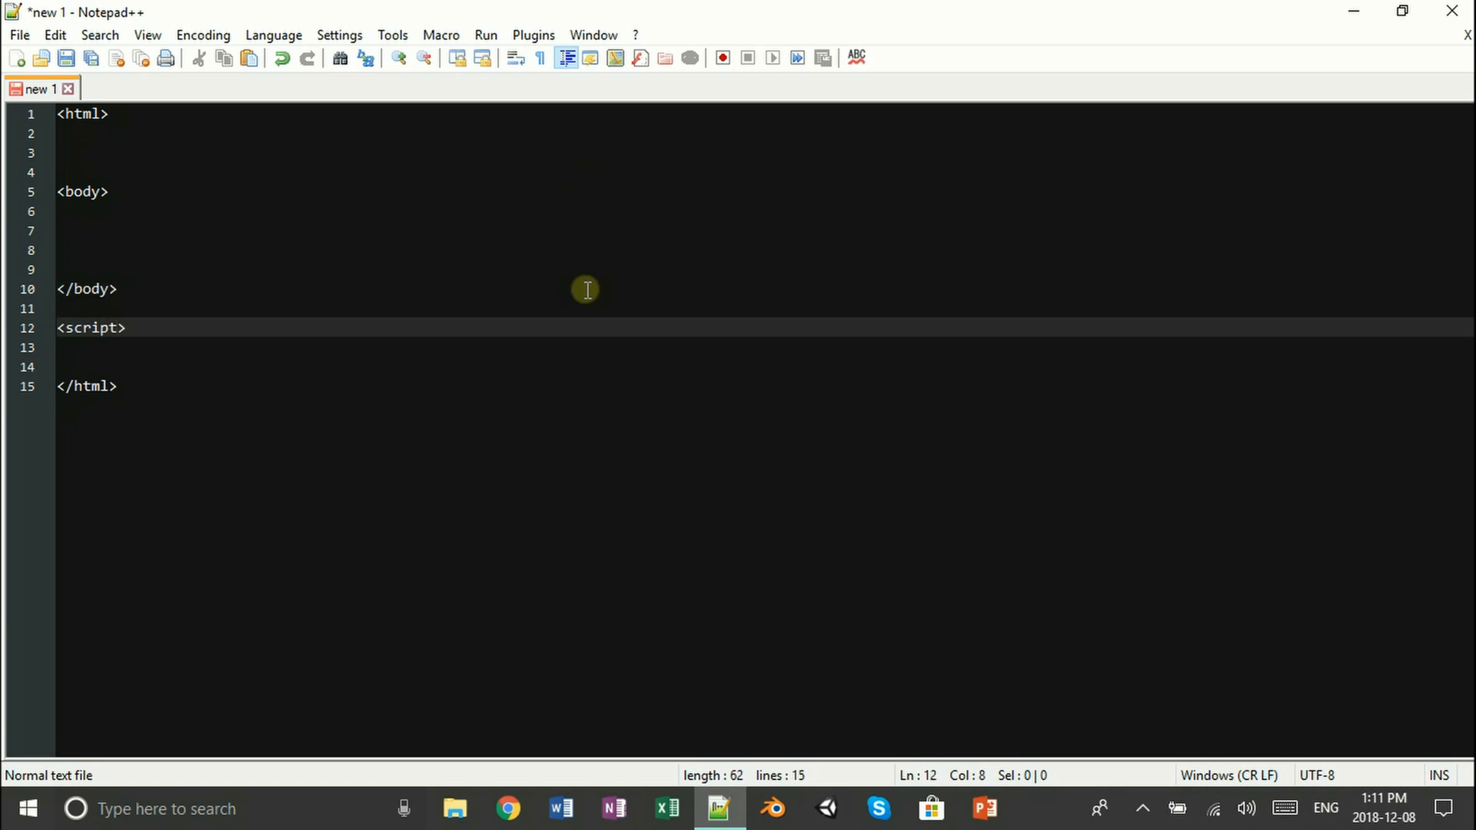
text(</sc>)
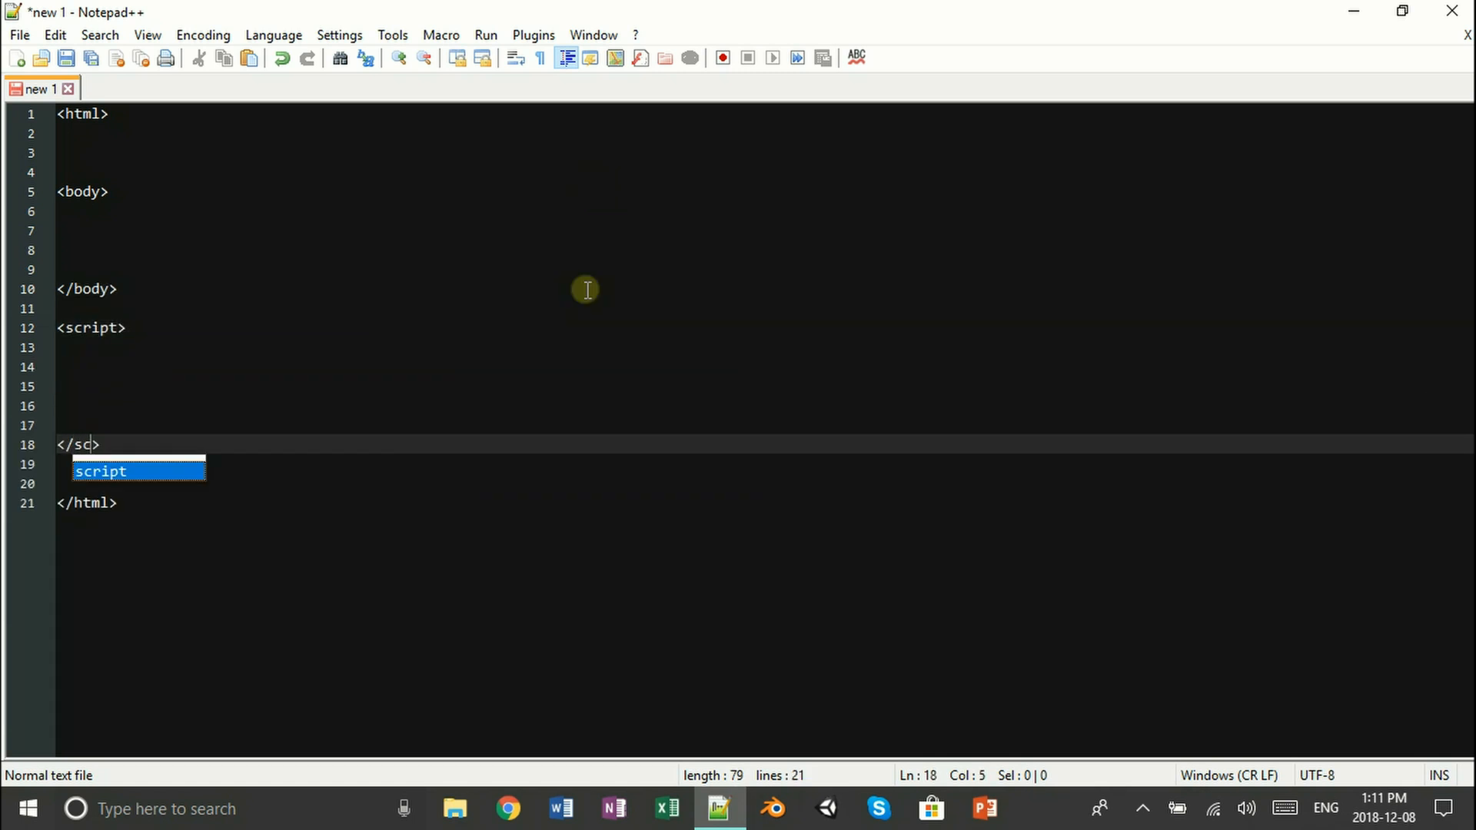
text(var)
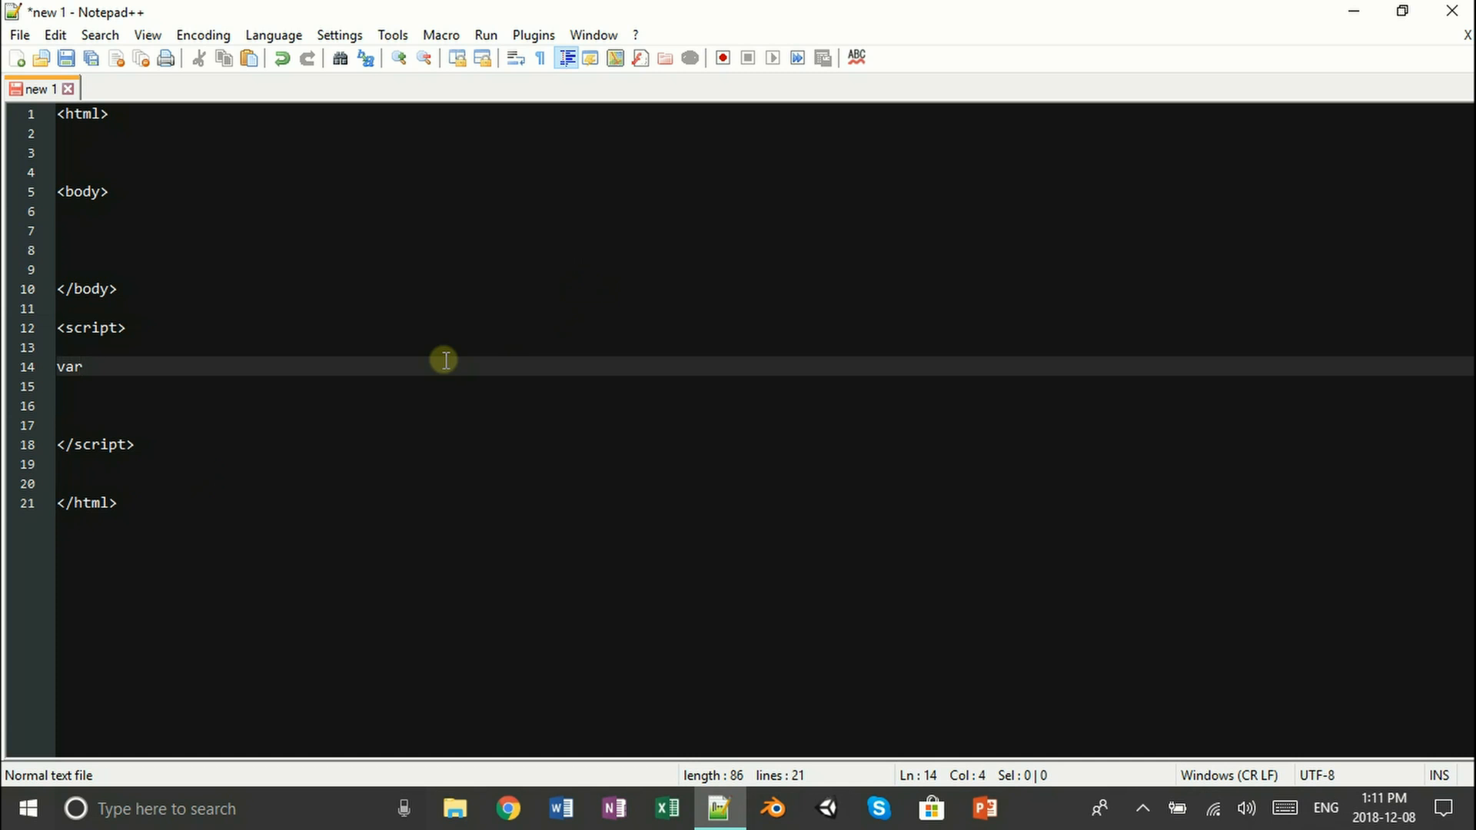
text(x = [1,])
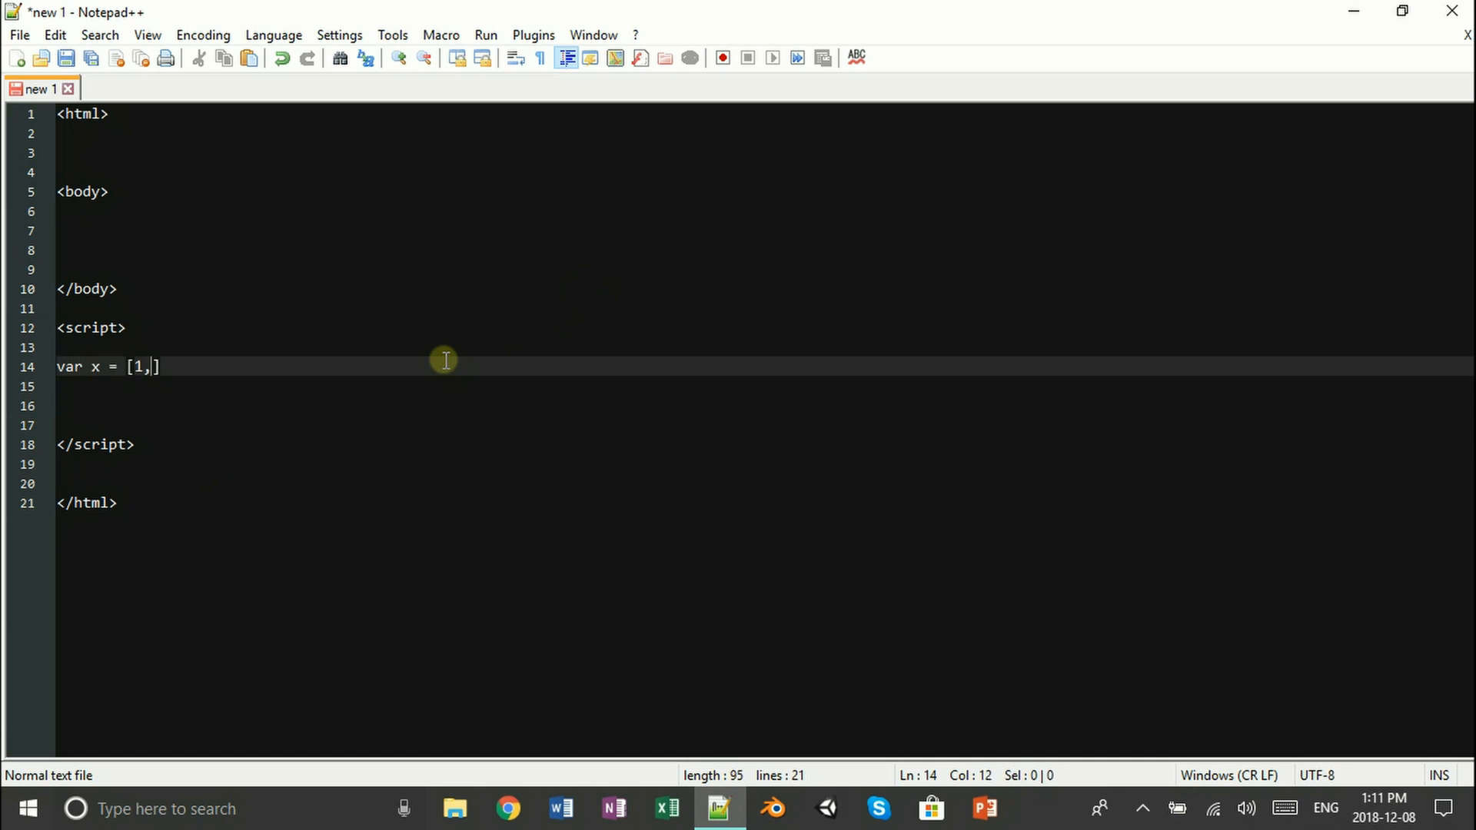
text(44,0.2,22)
text(array.html)
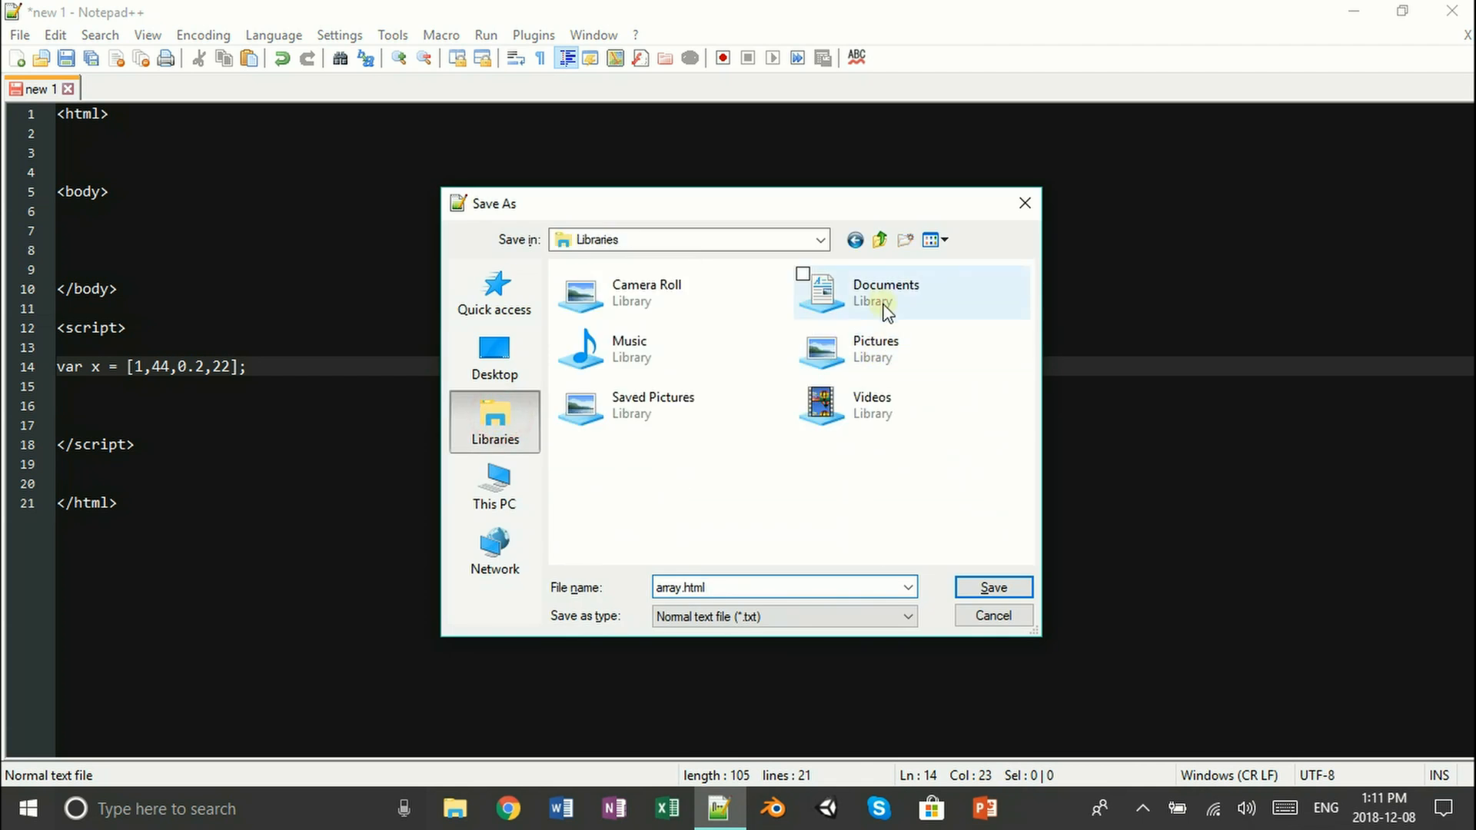
Step: Save the page as array.html in Documents
double_click(882, 292)
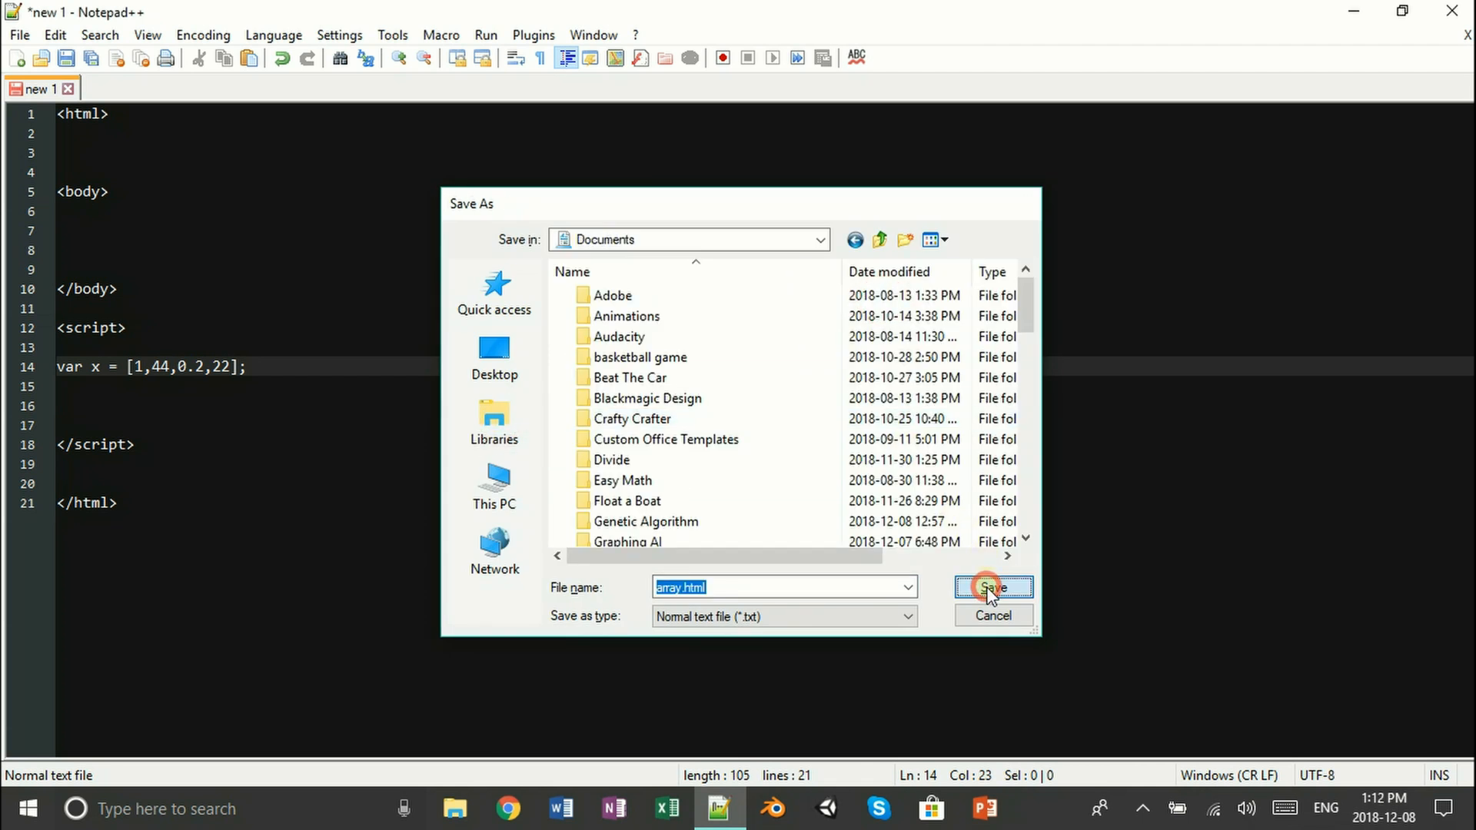
click(992, 587)
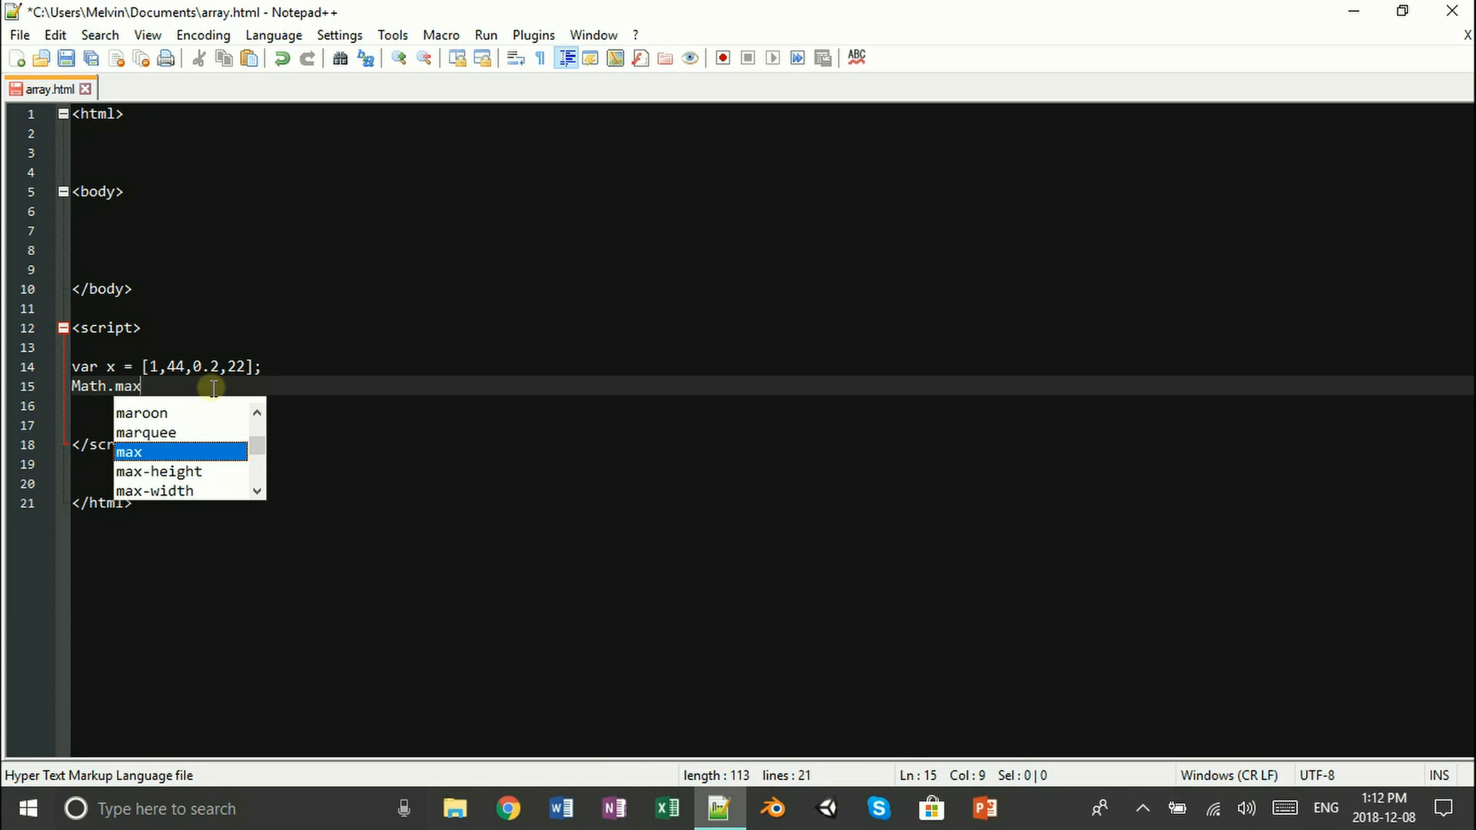
Step: Add Math.max.apply(null, x); below the array and view the file's folder in Explorer
text(.apply(n)
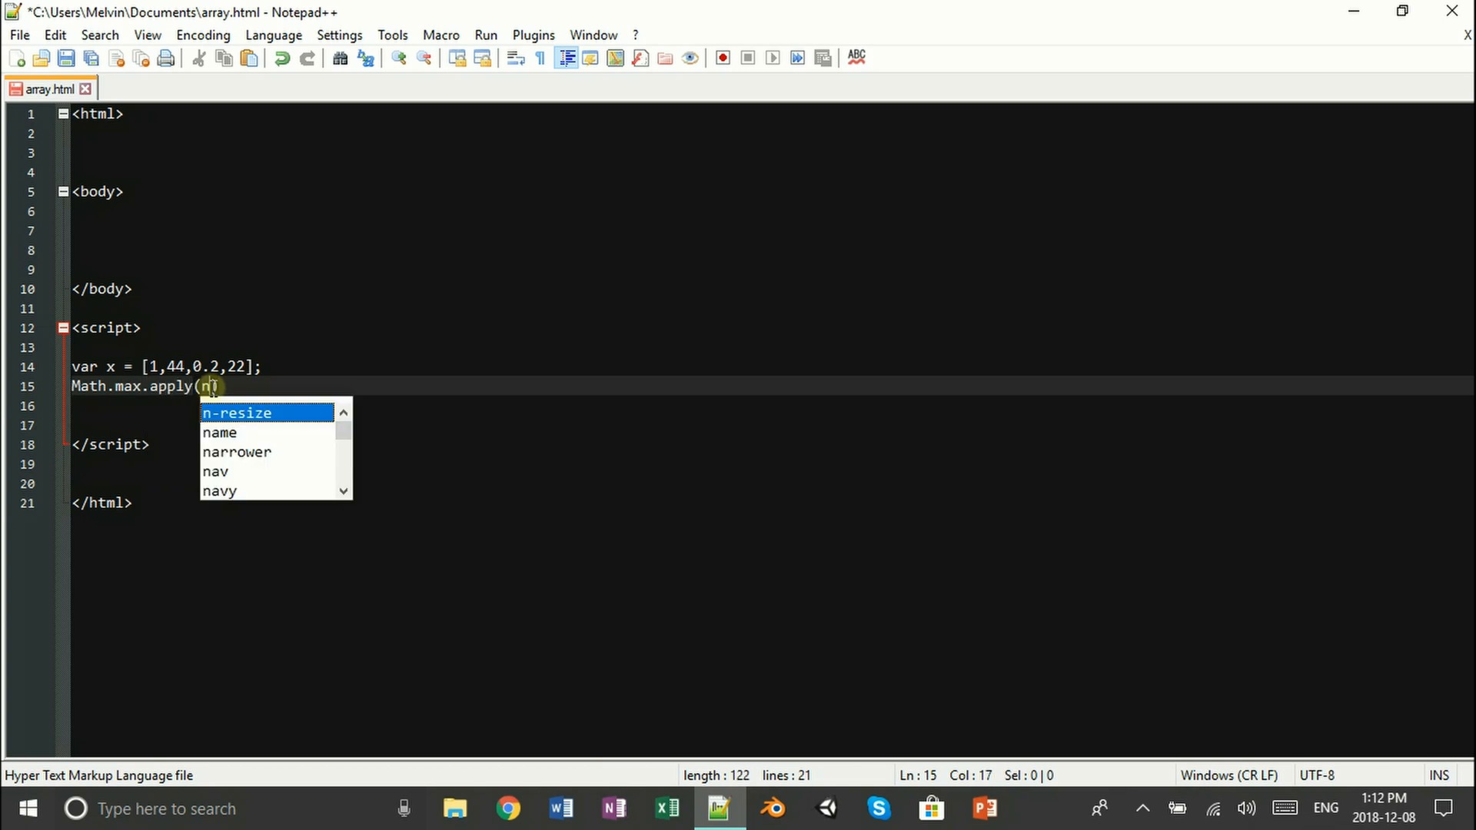
text(ull,)
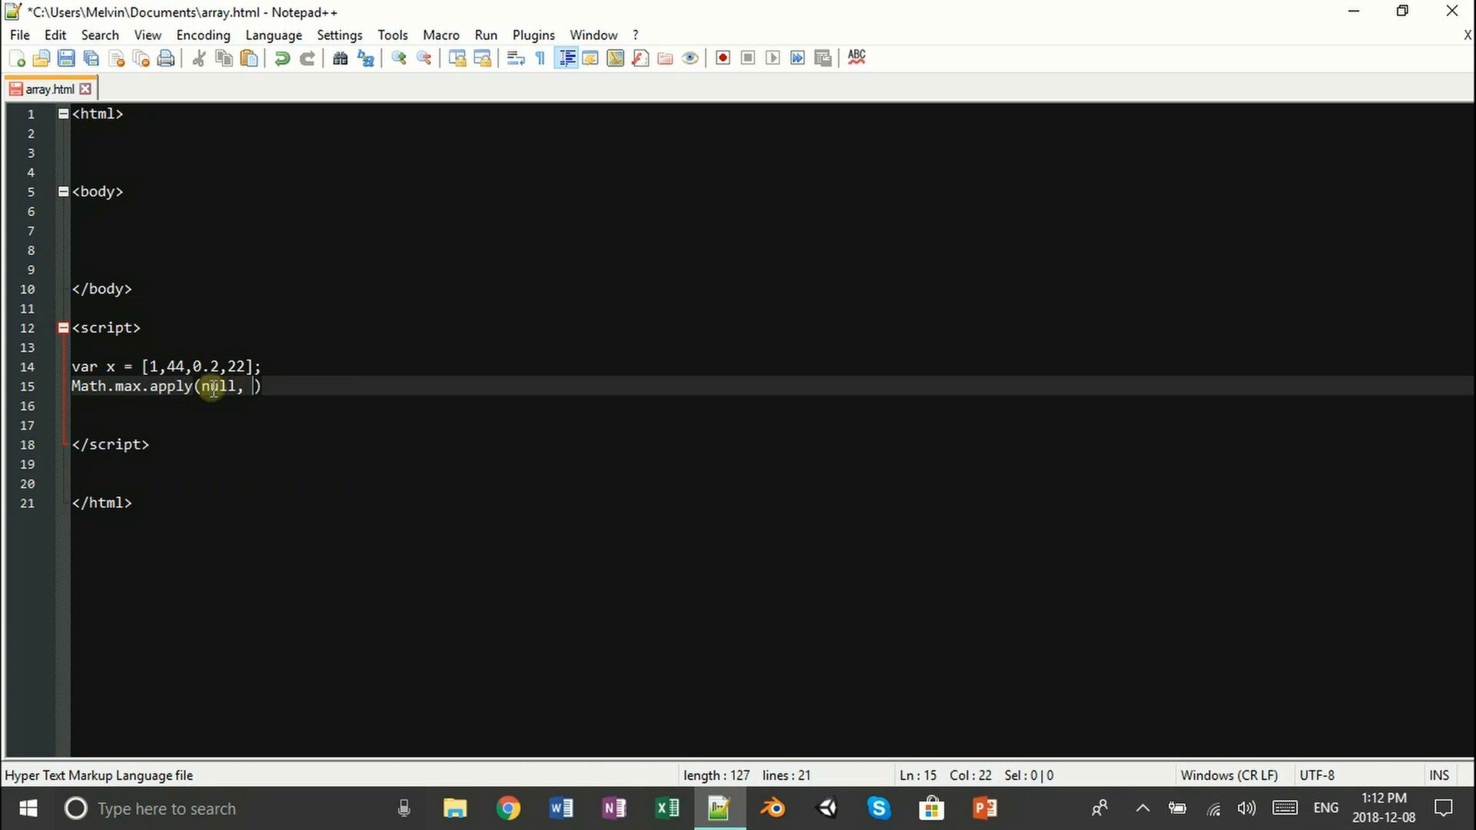
text(x);)
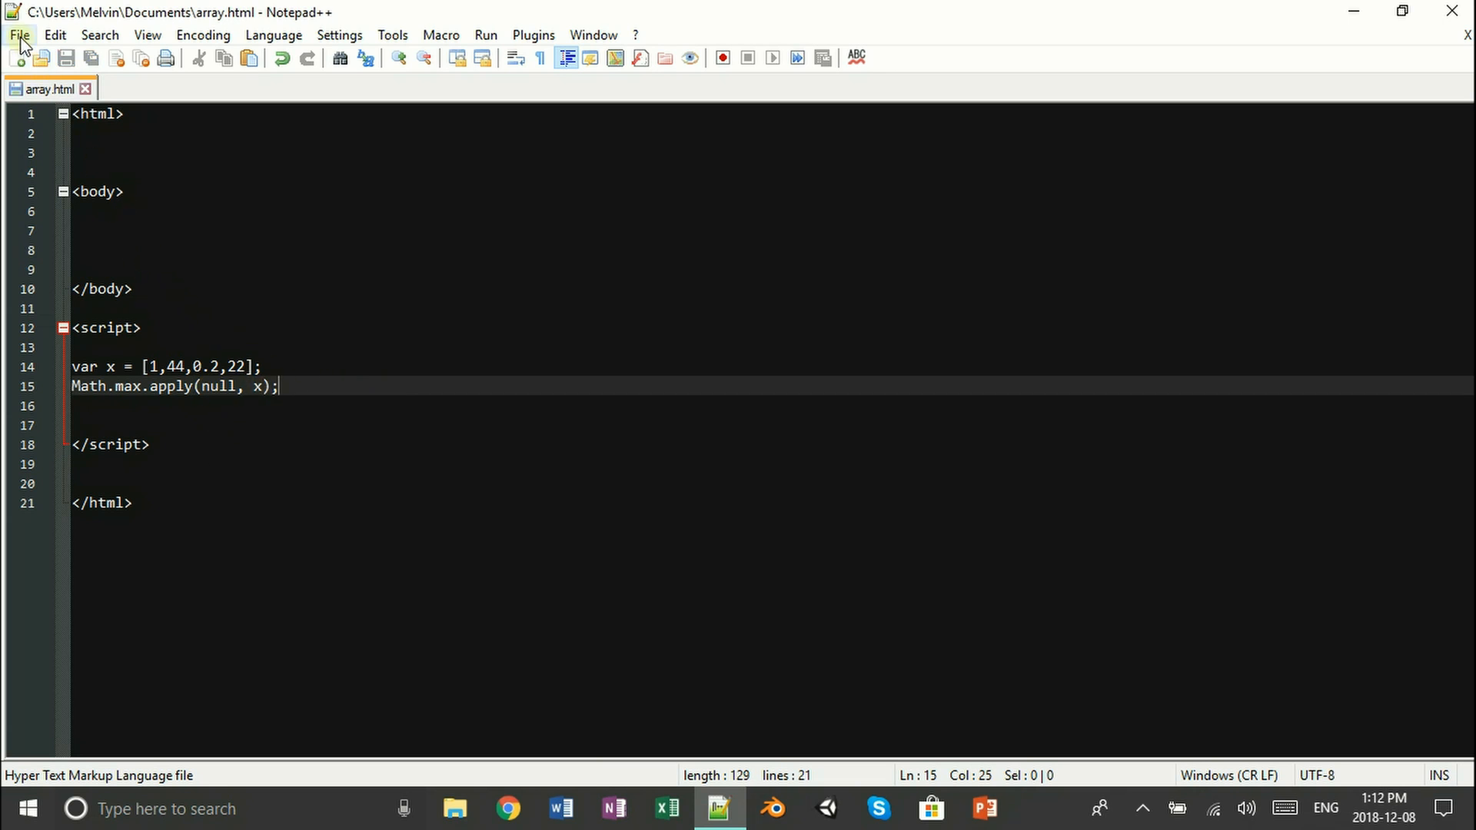
click(18, 35)
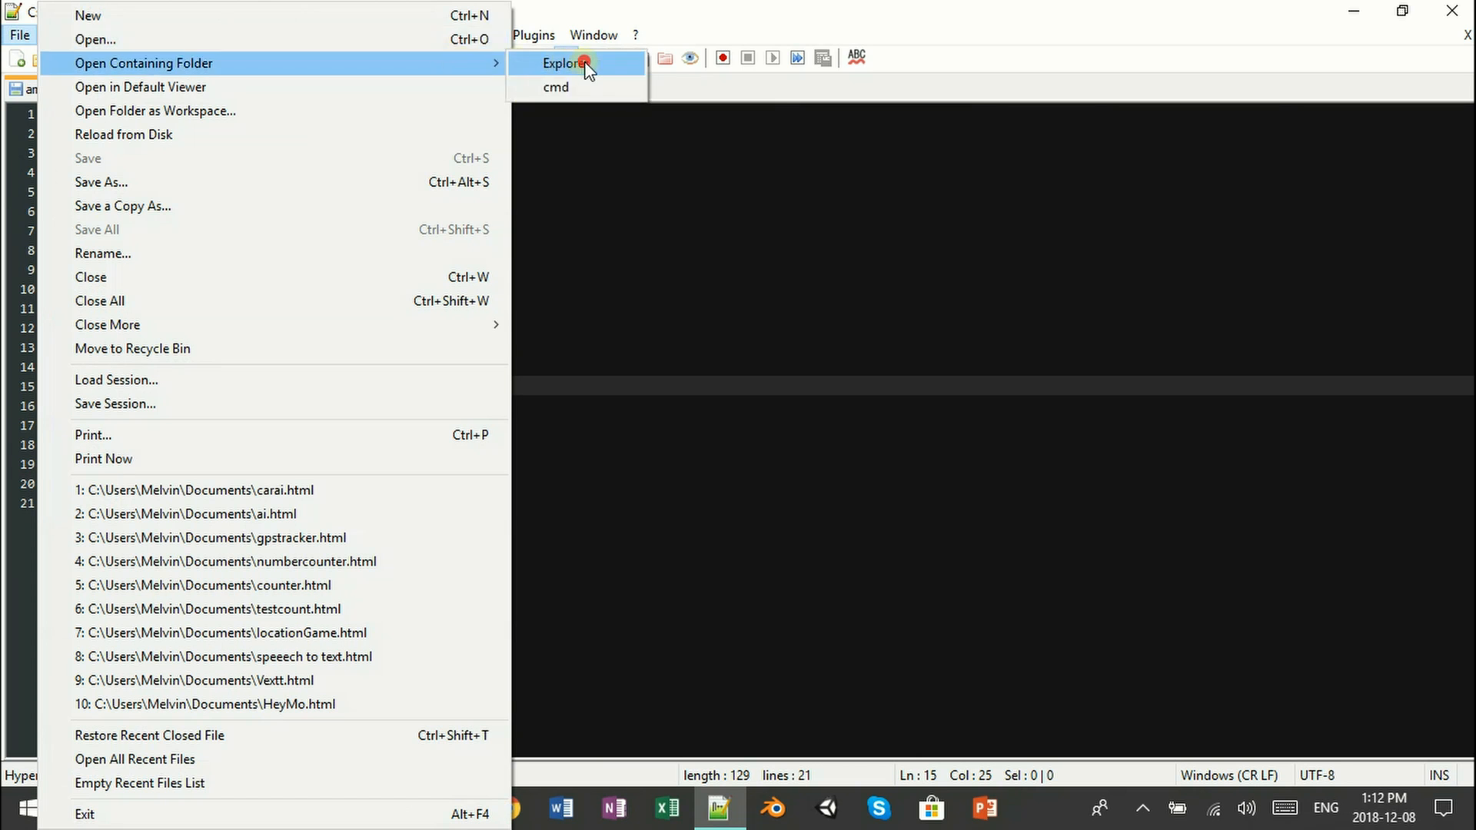
click(563, 63)
text(<p>)
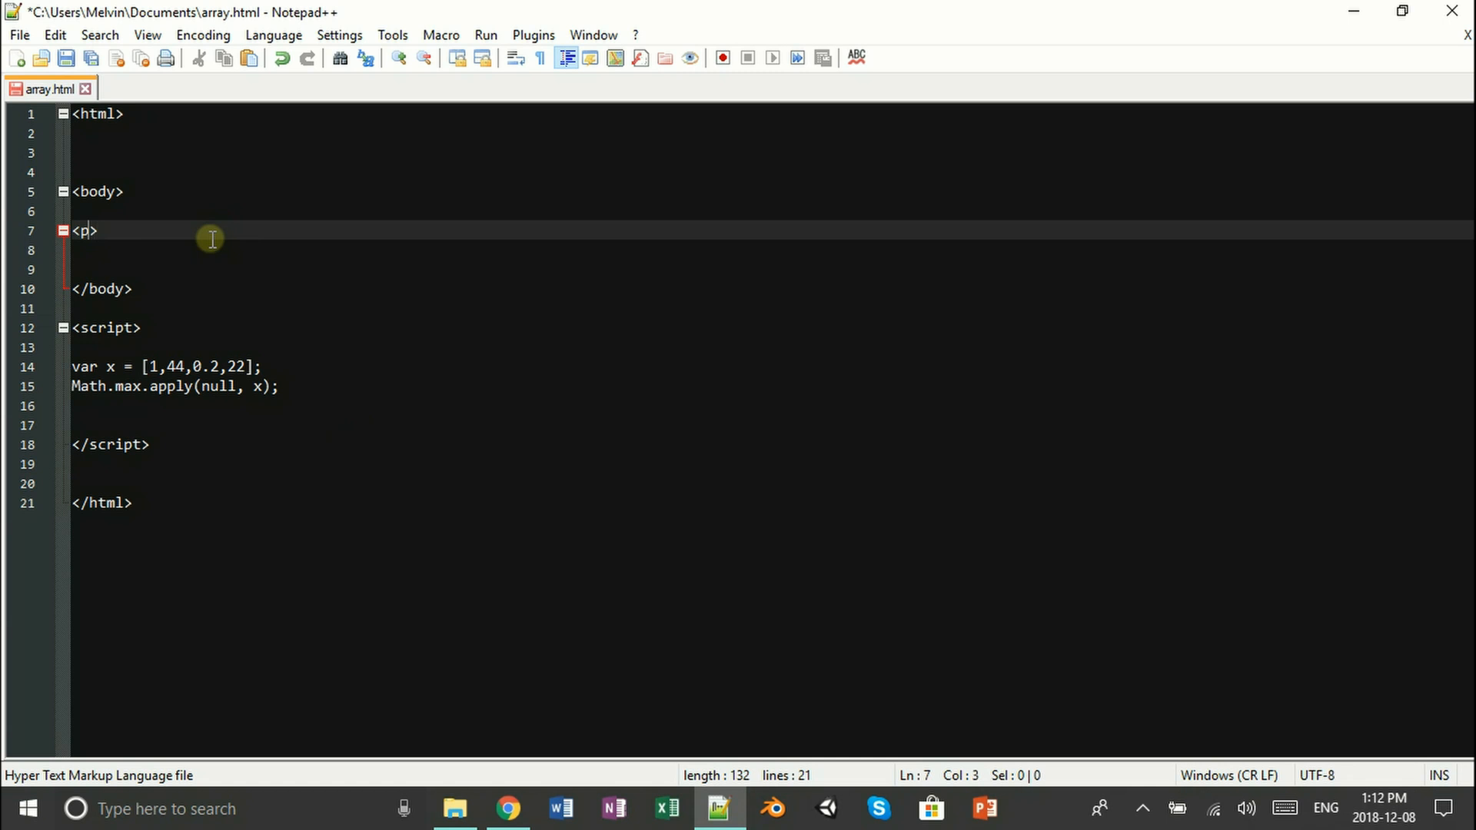
Step: Give the paragraph the attribute id="disp"
text(id=)
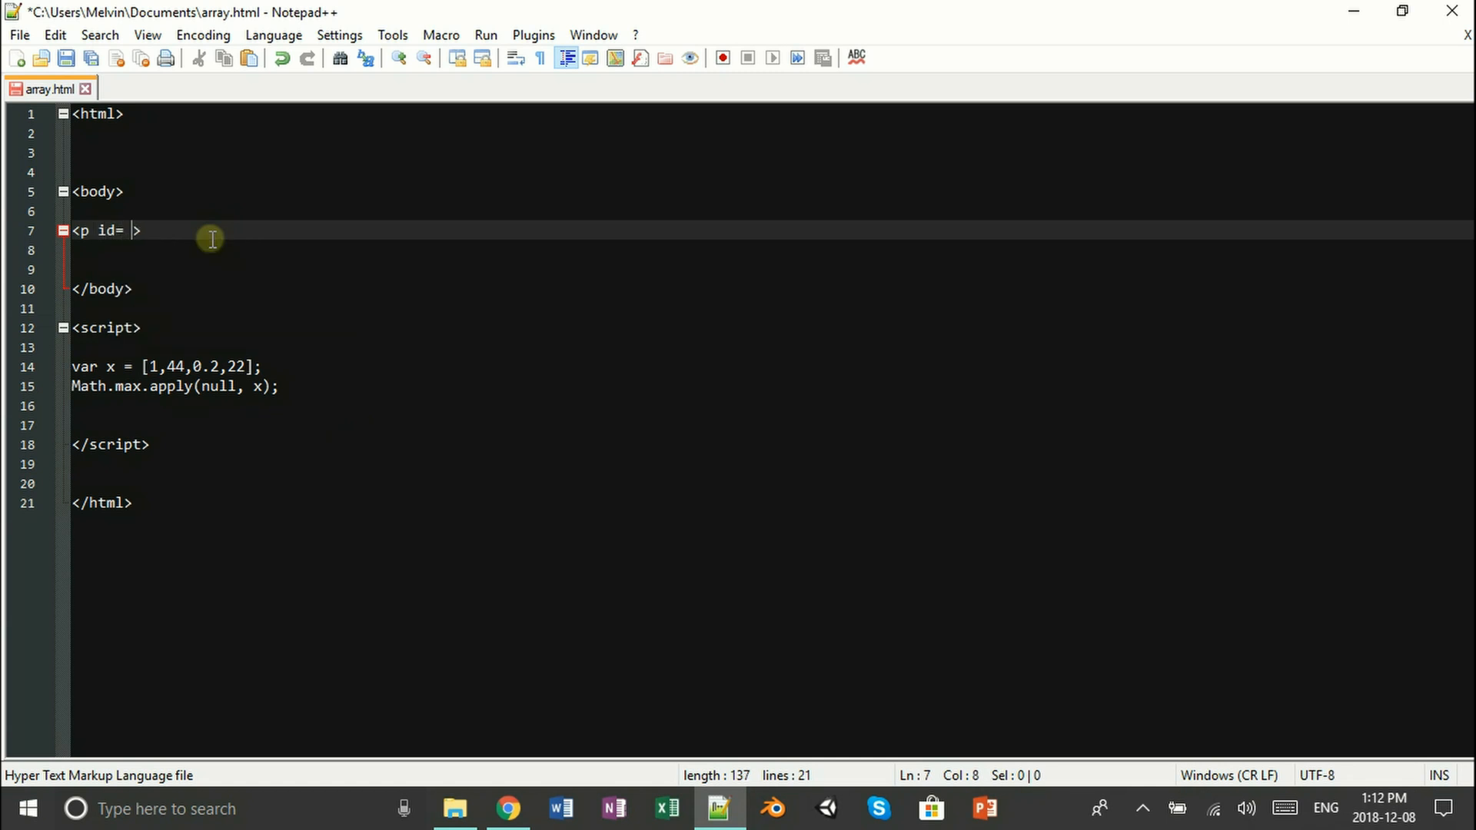
text("disp)
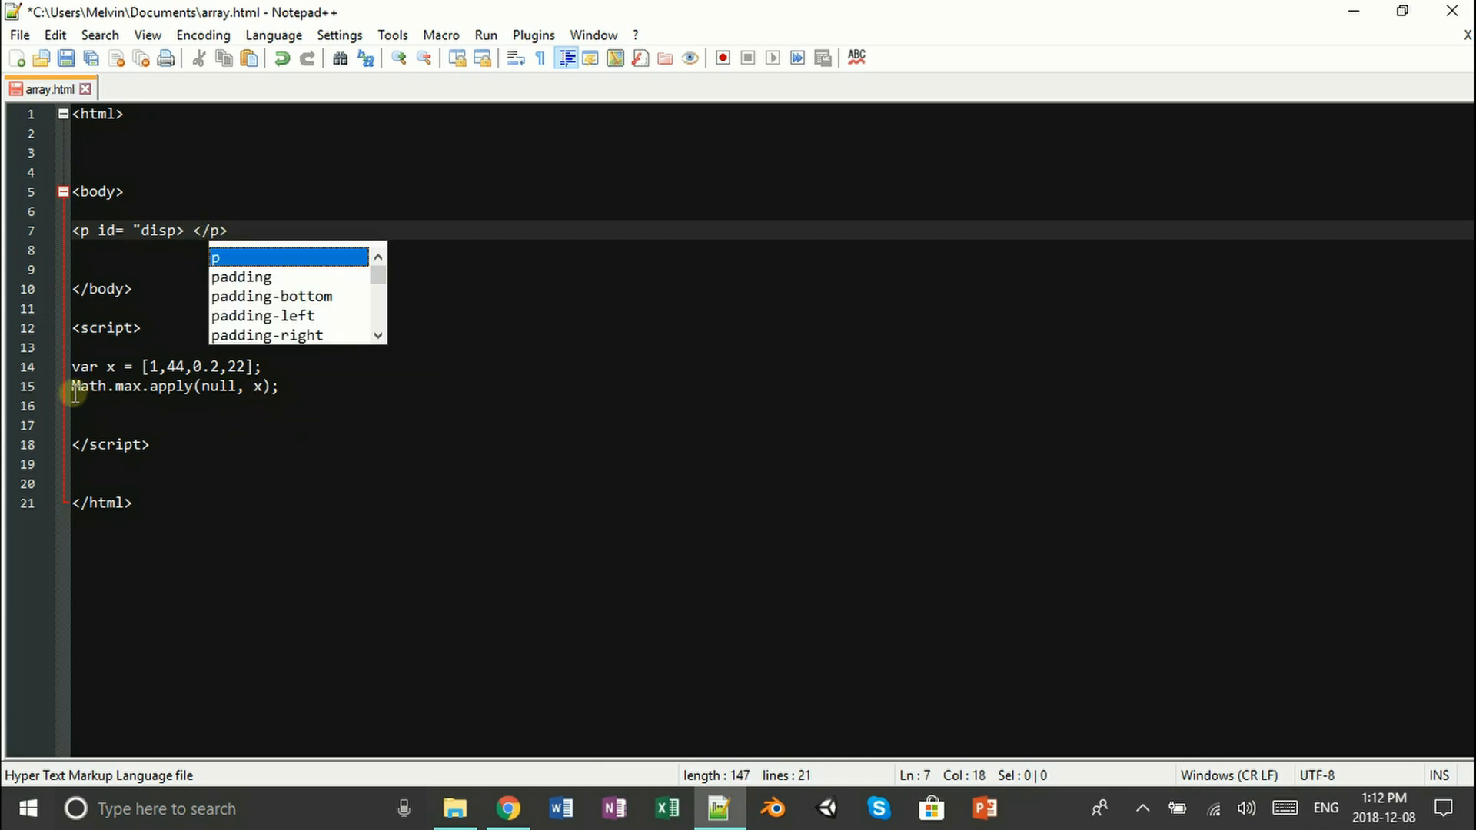
Step: Prefix the Math.max line with document.getElementById("disp").innerHTML
text(document.getElementByI)
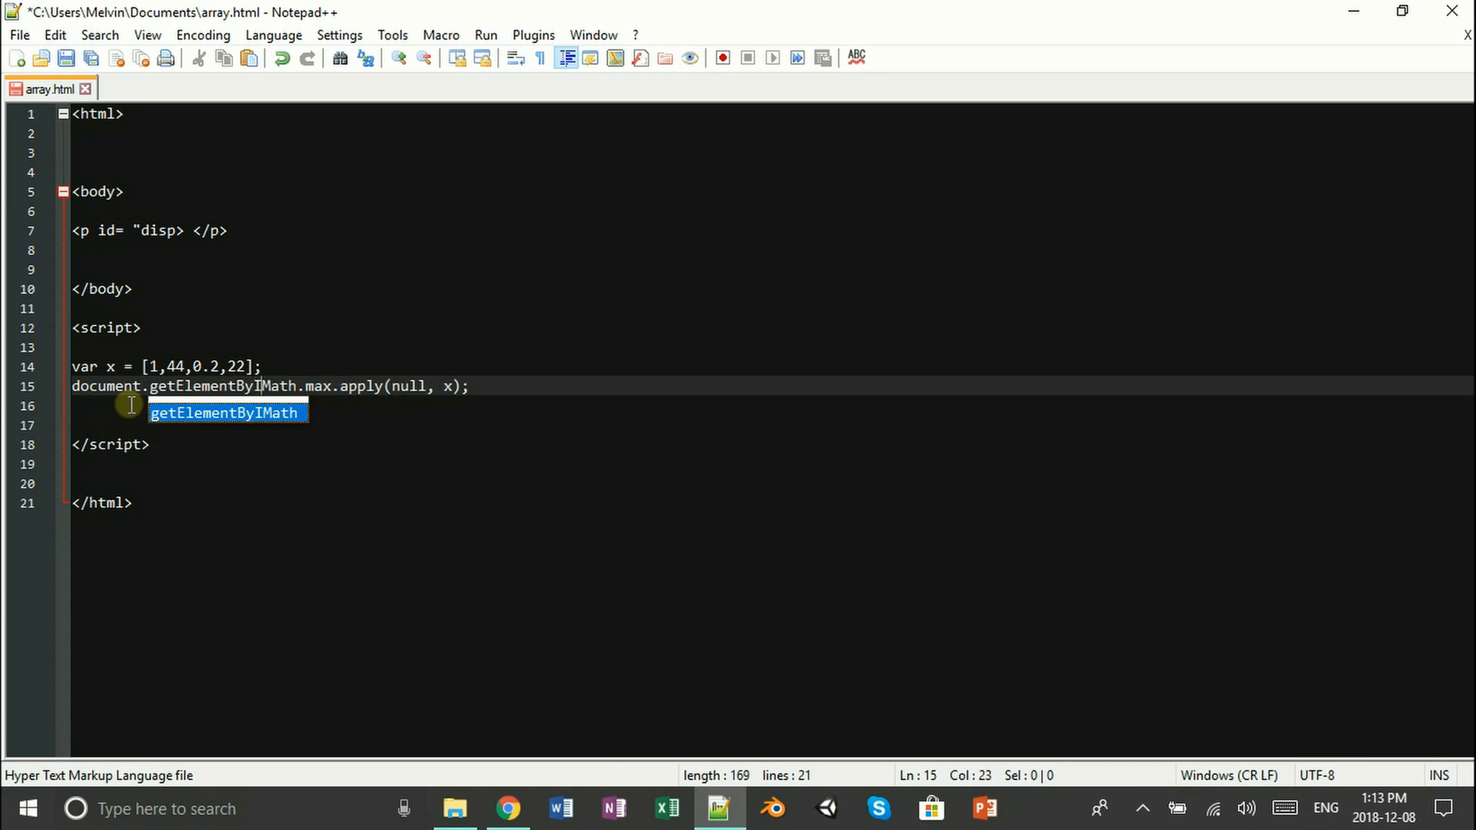
text(d)
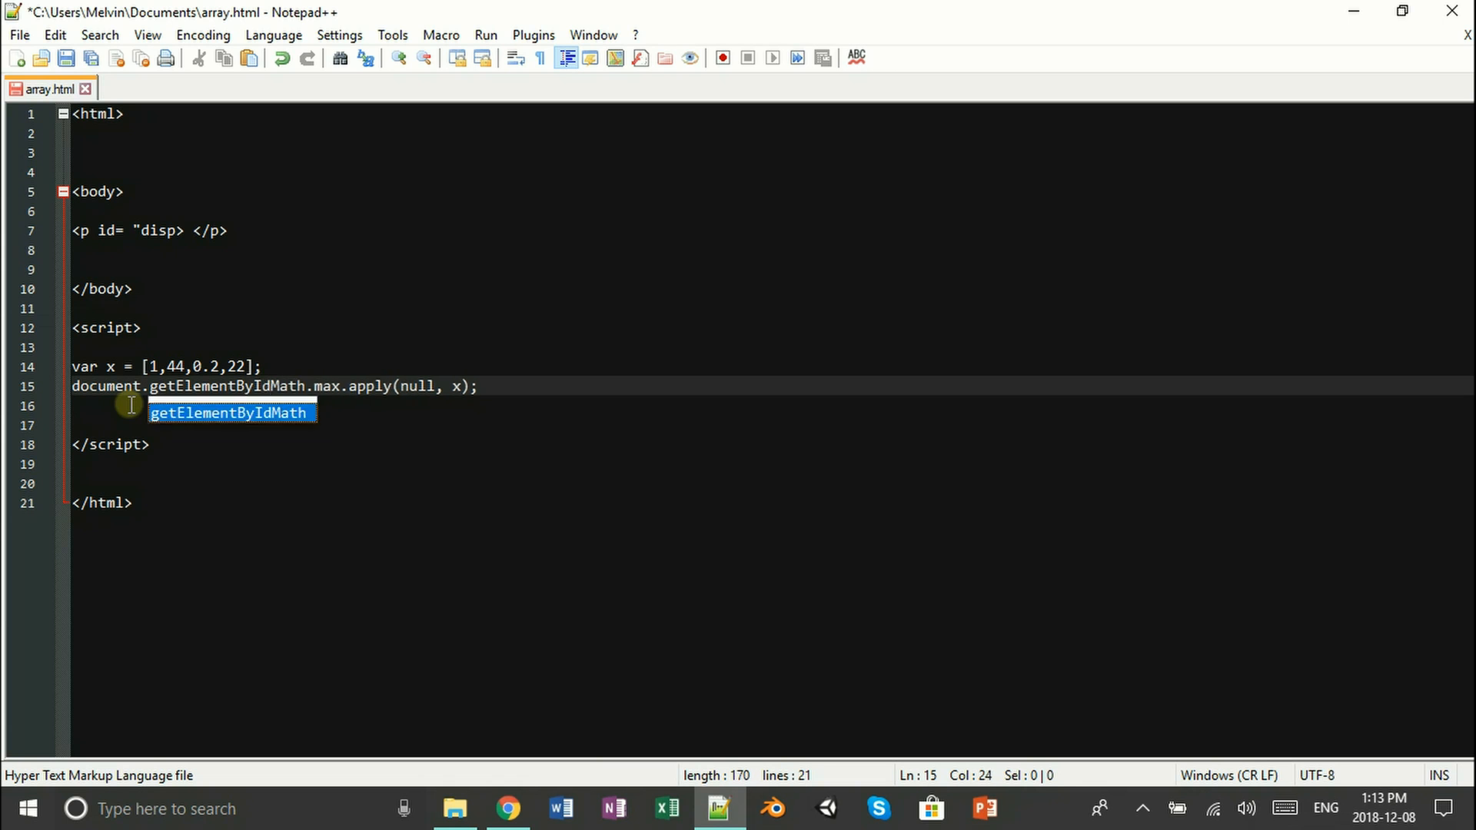
text(("dis")
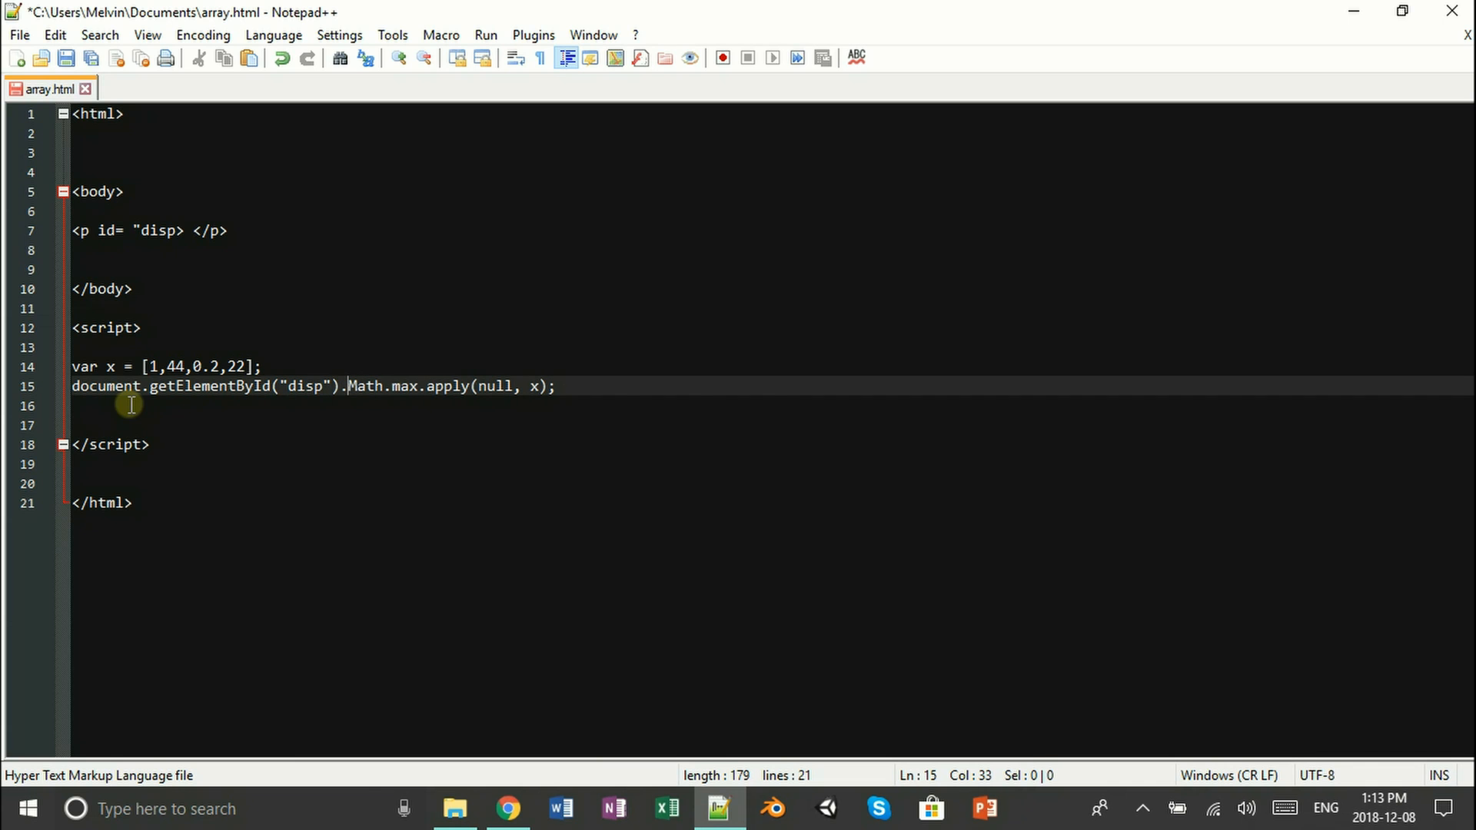
text(innerHTNL)
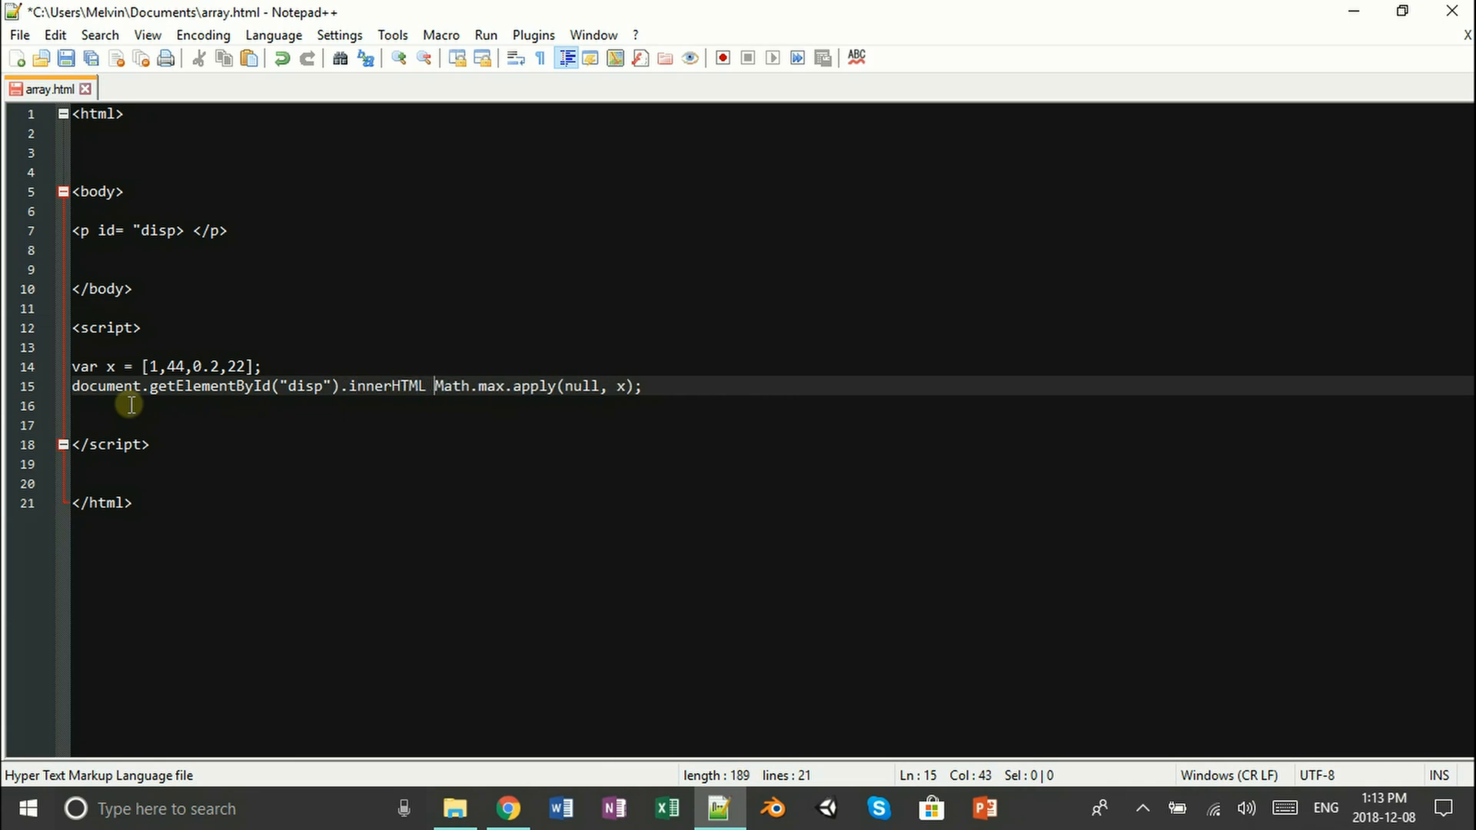
text(=)
click(151, 231)
text(")
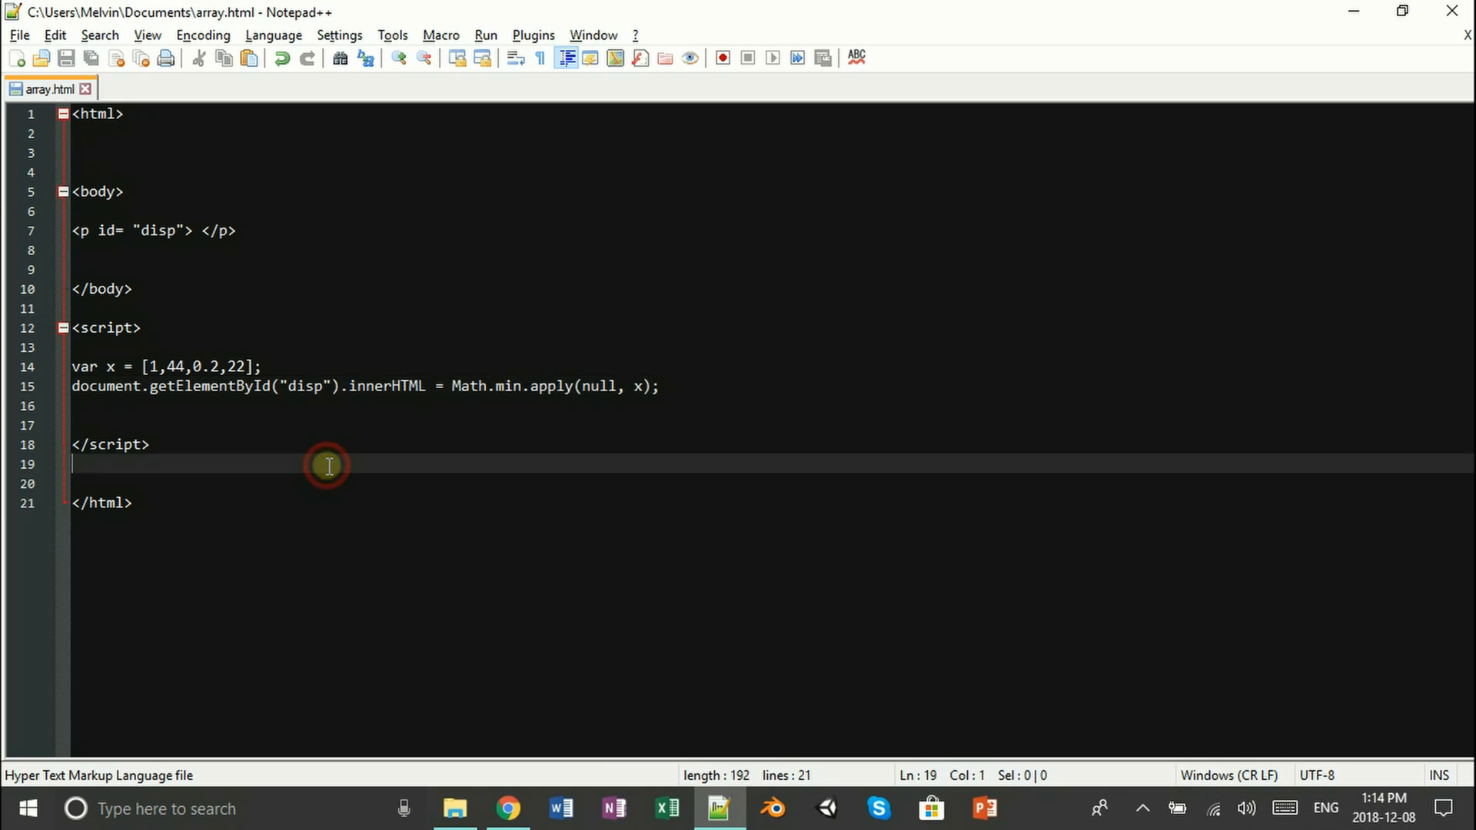
mouse_move(320, 453)
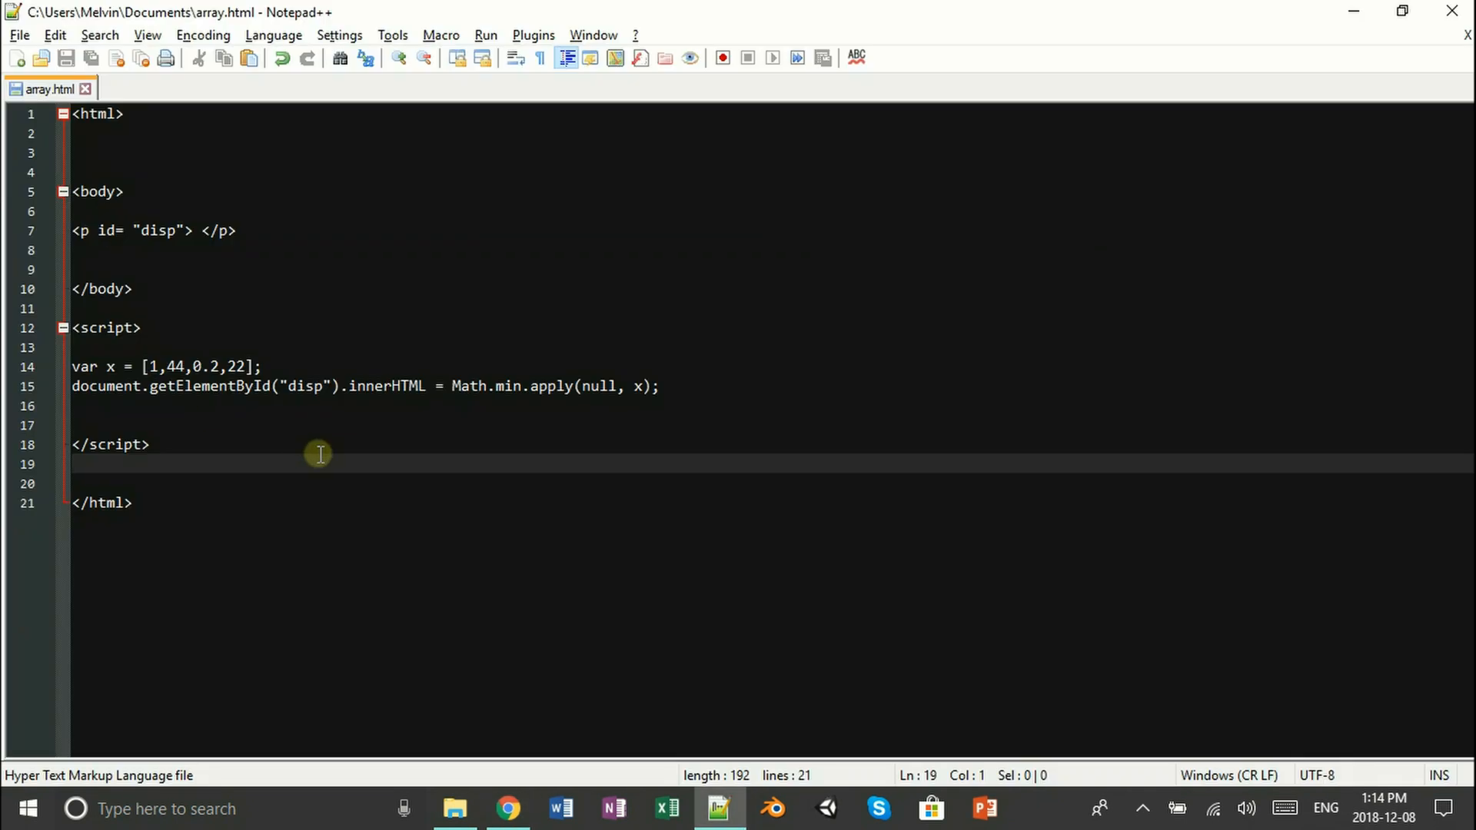
Step: Add a <style> block after the script and begin a p rule with font-size
text(<style>)
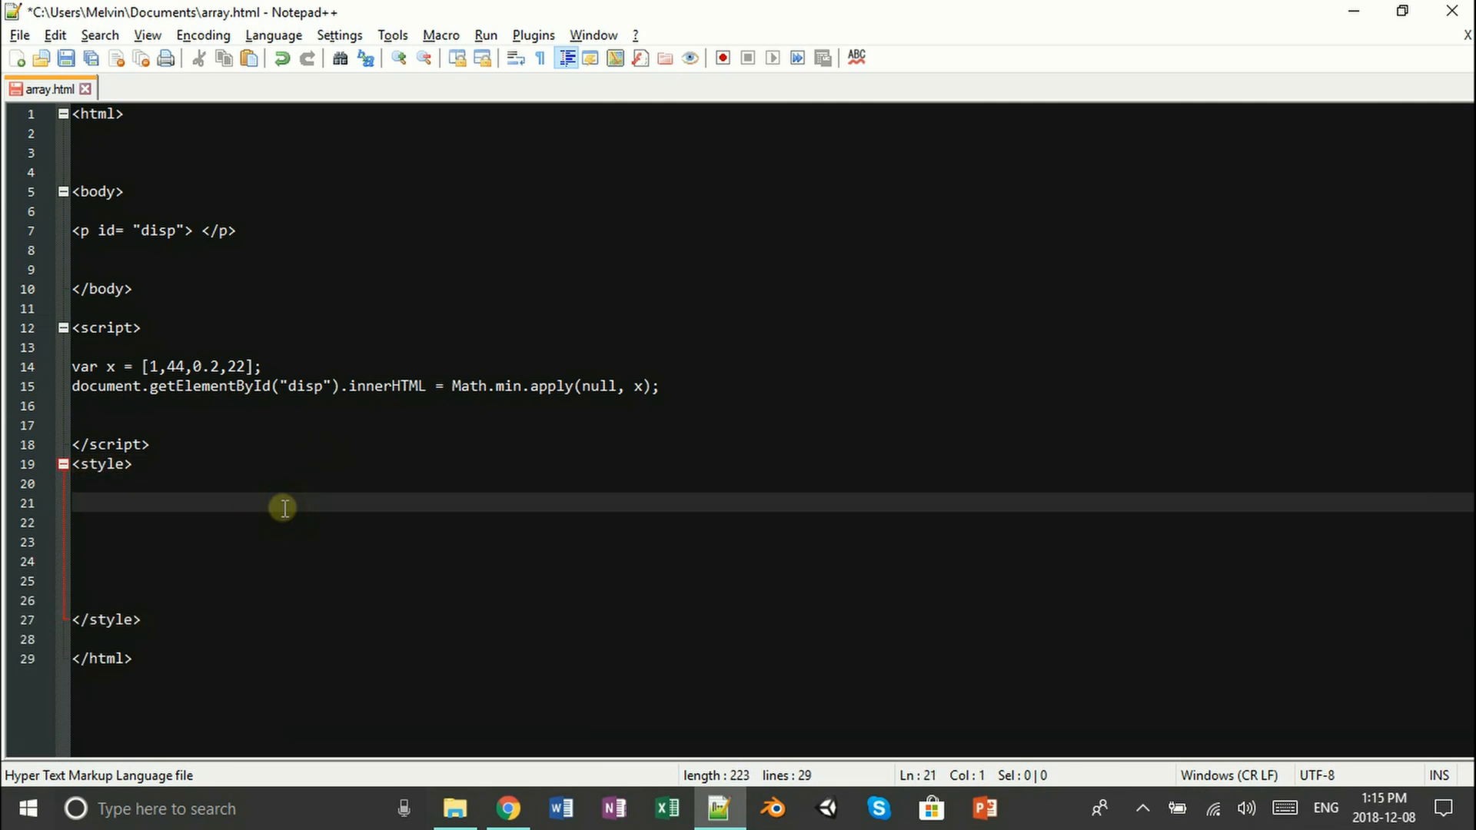
text(font-si)
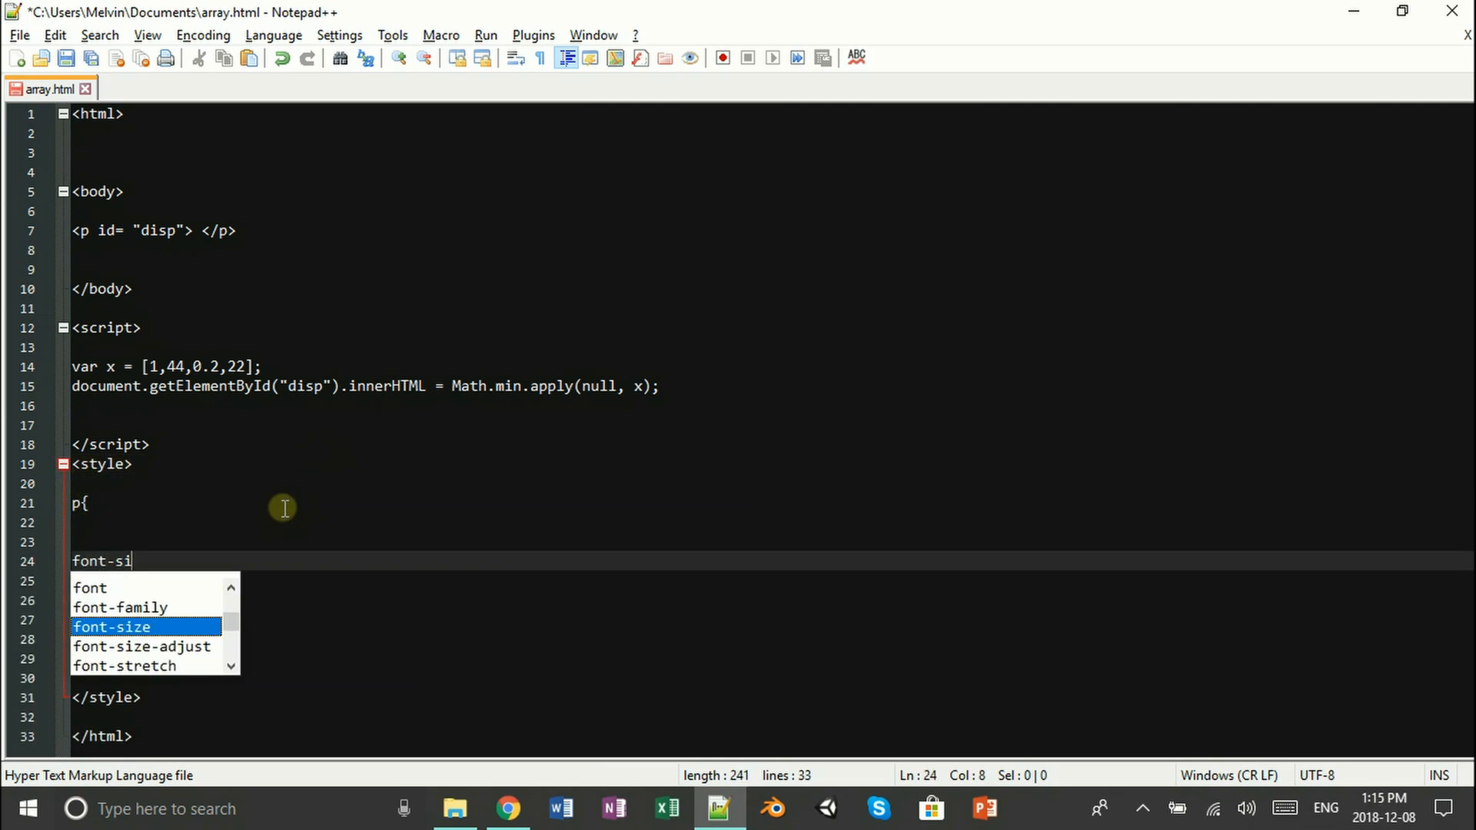